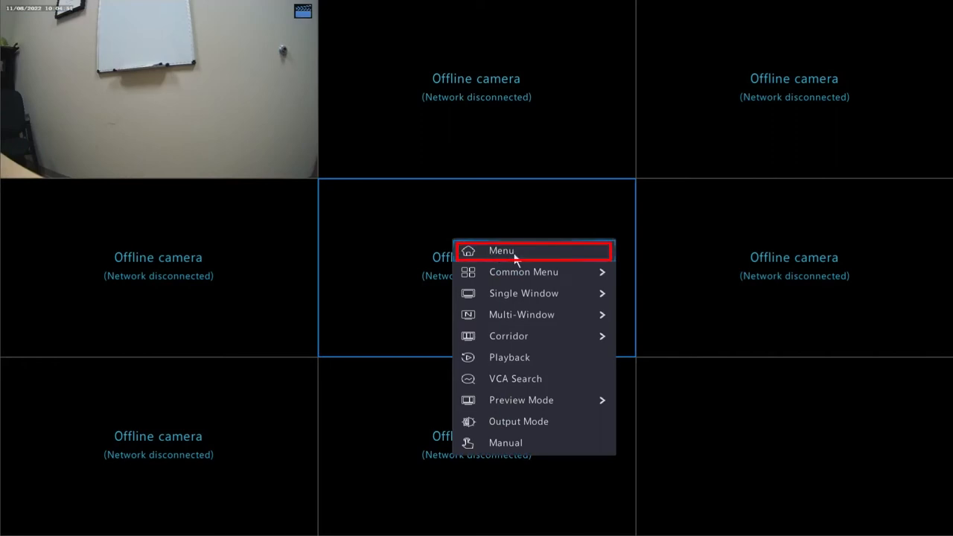
- Open the NVR's Network TCP/IP settings page from the right-click Menu
click(501, 250)
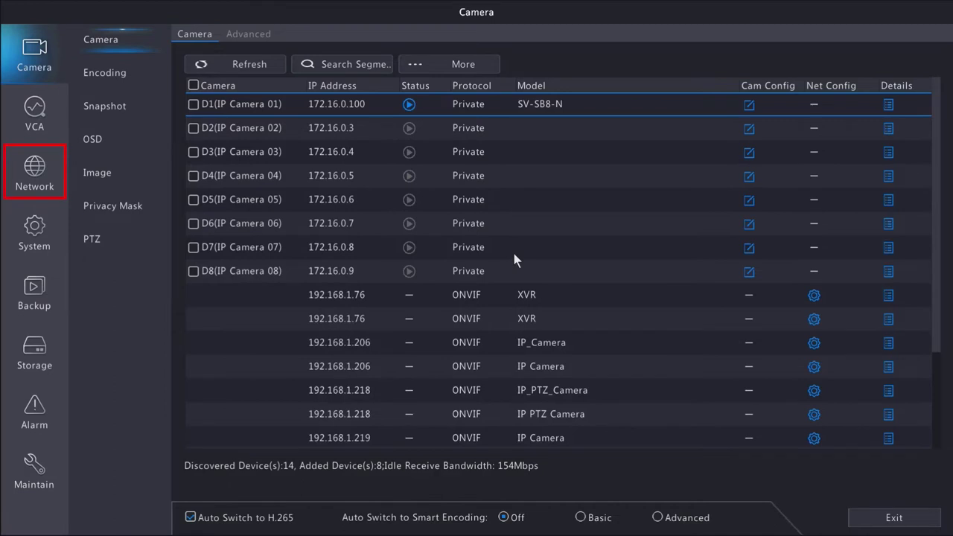
click(34, 171)
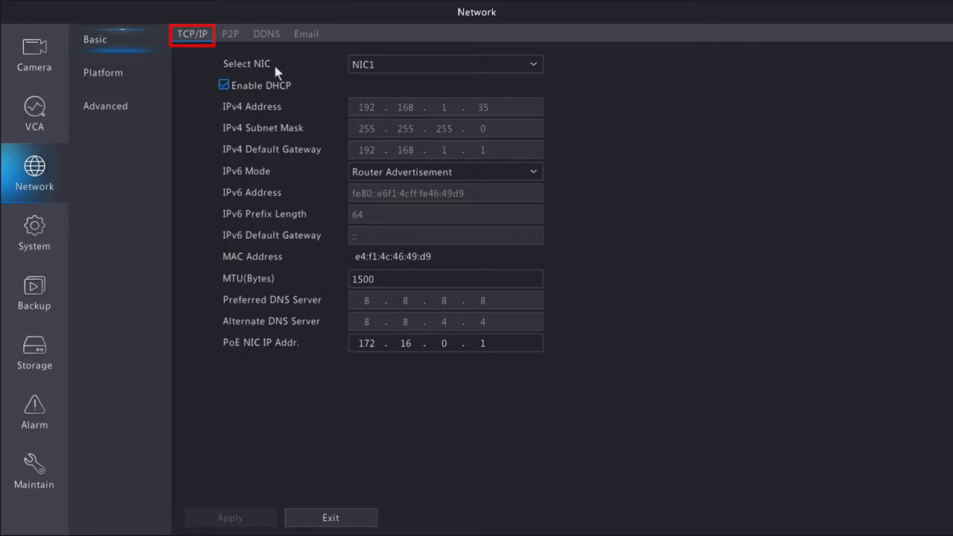
mouse_move(300, 99)
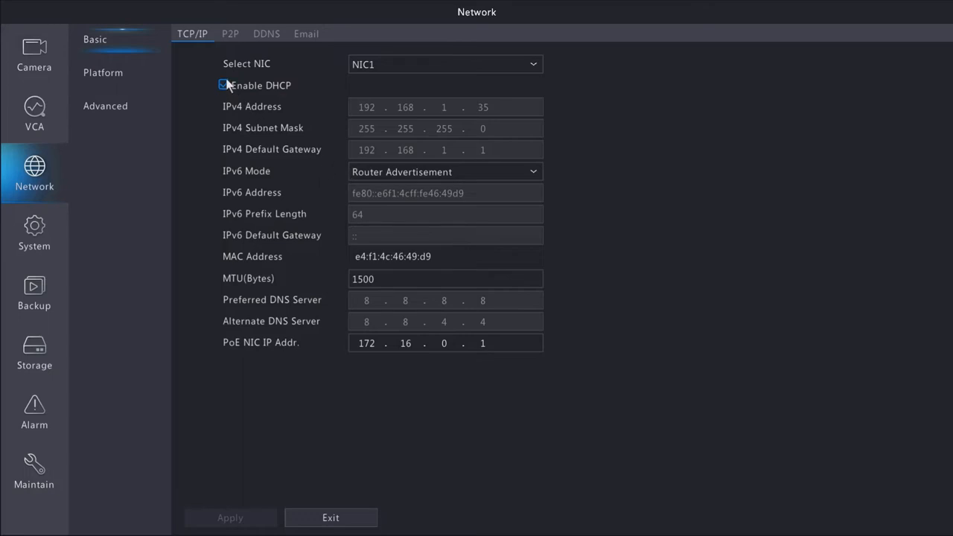
click(223, 85)
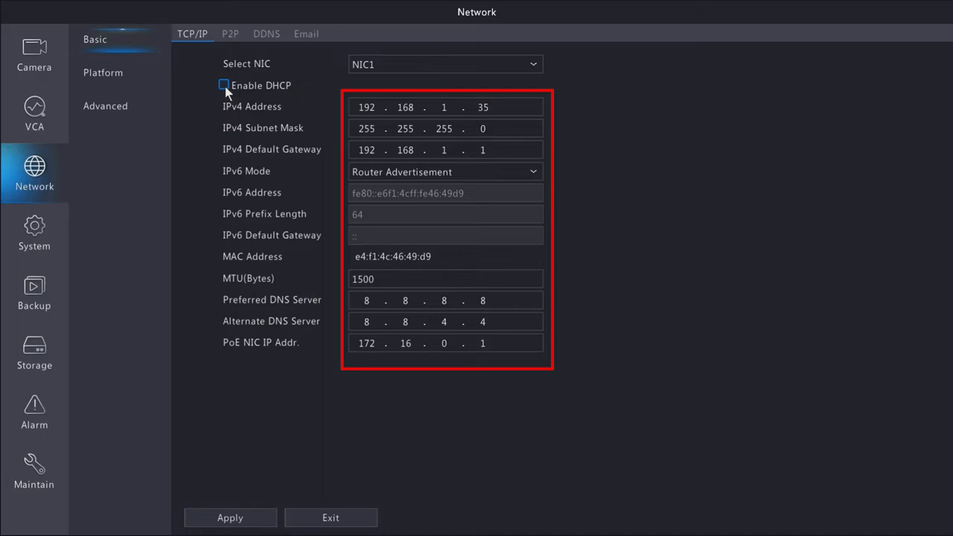
click(223, 85)
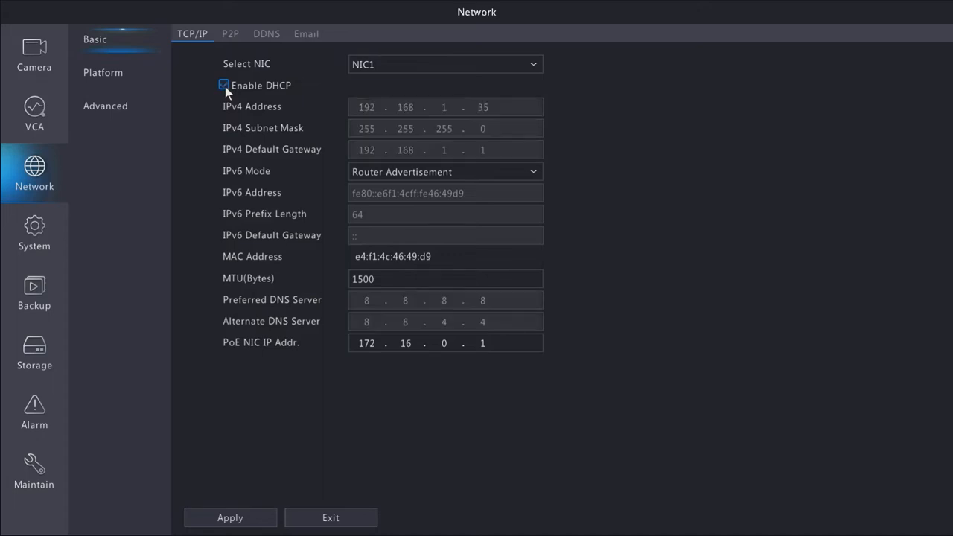
click(223, 85)
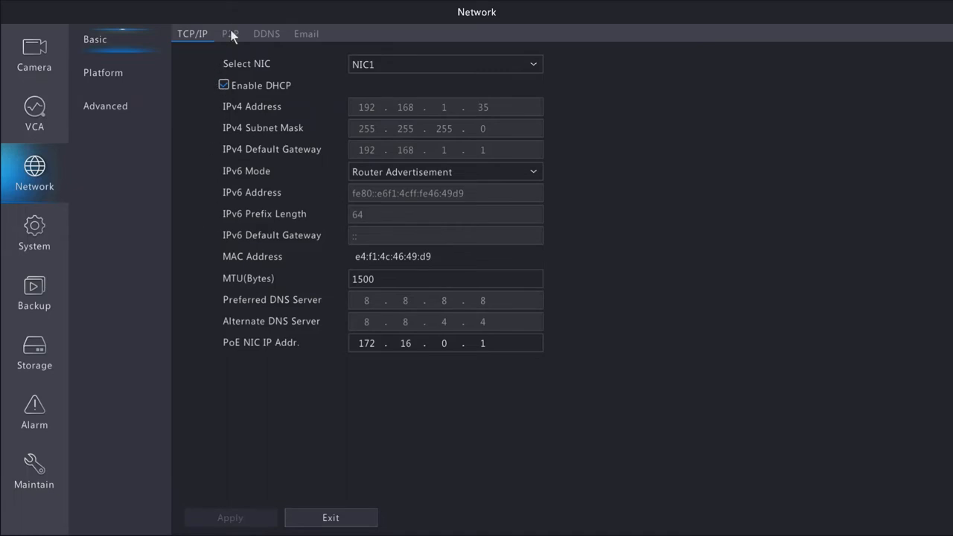
- Show the P2P tab with P2P enabled, network-connected status and the device QR code
click(230, 34)
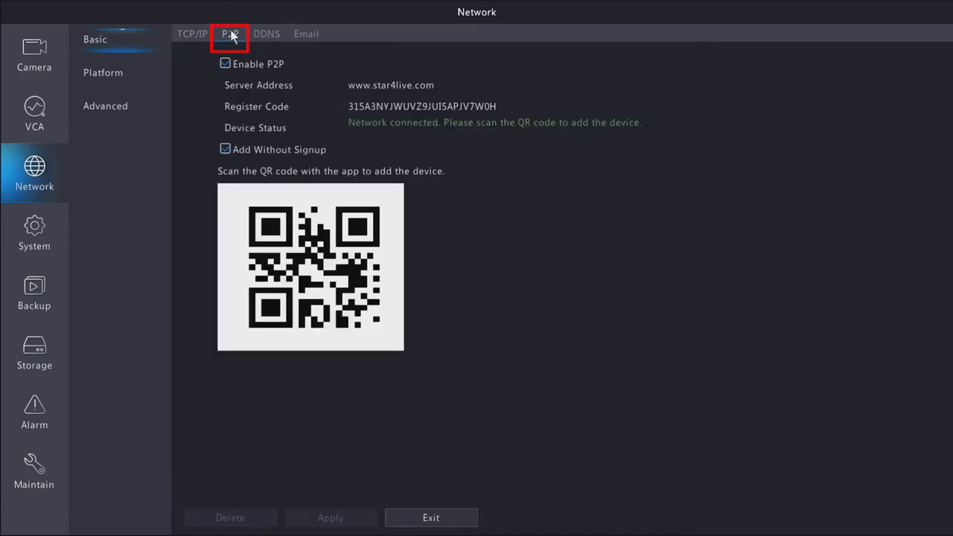
mouse_move(360, 122)
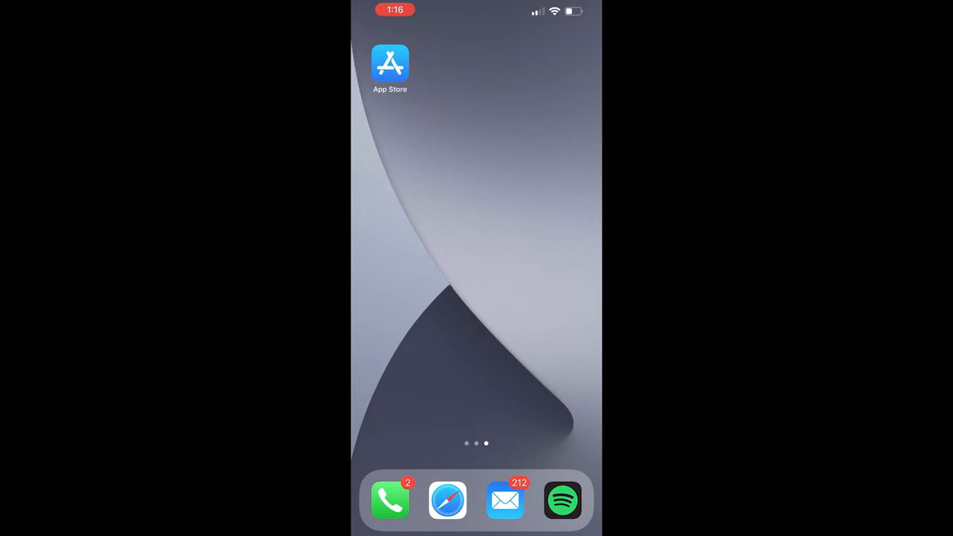
- Search the App Store for 'surevision', download the SureVision app and launch it
click(390, 63)
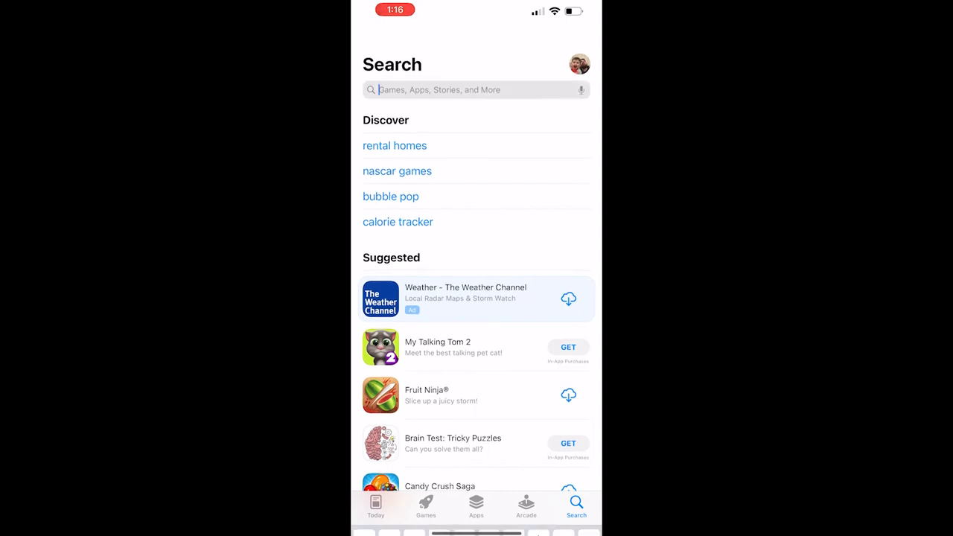
text(sure)
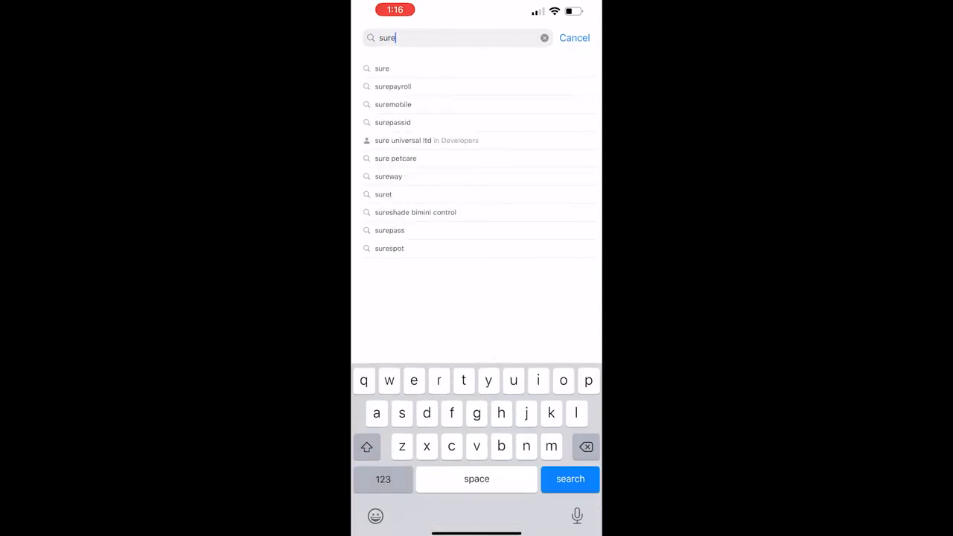
text(vision)
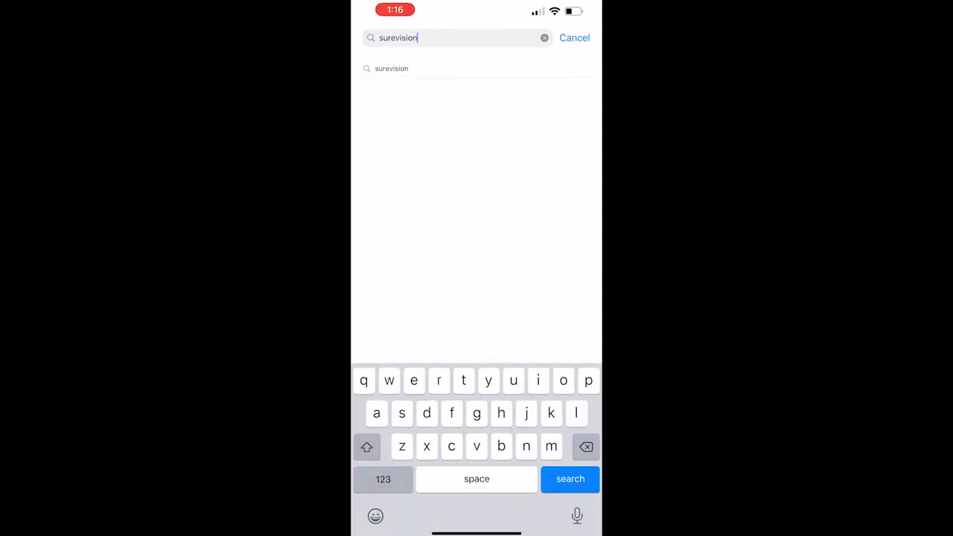
click(571, 479)
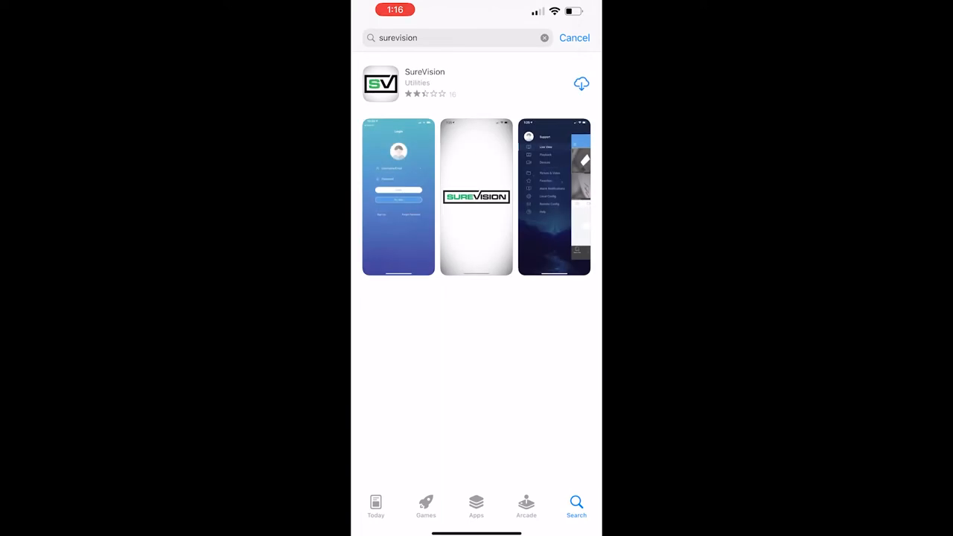
click(582, 83)
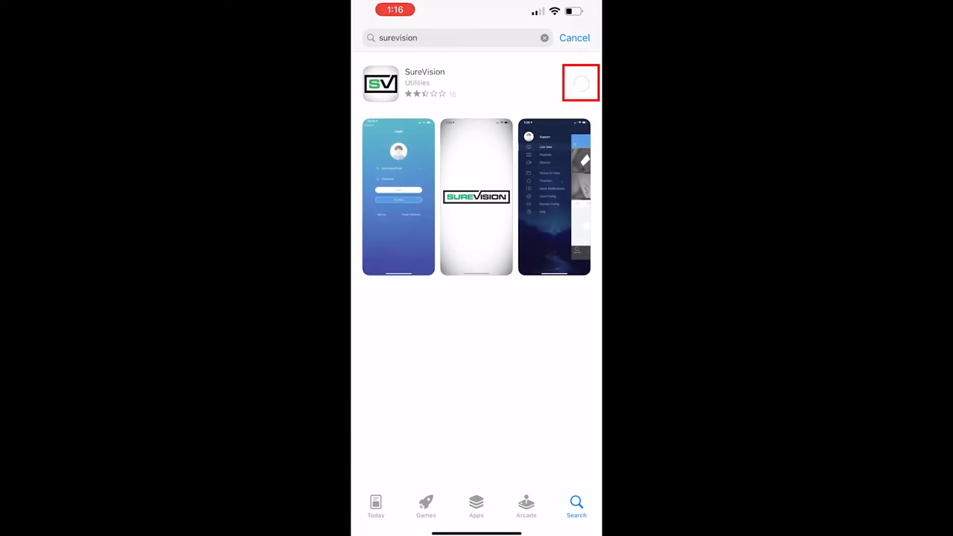
click(580, 82)
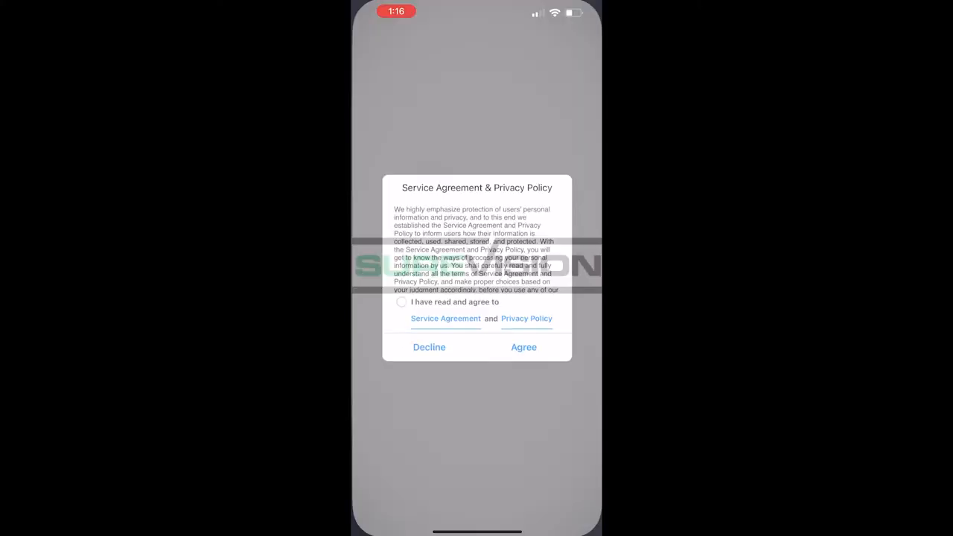
- Accept the service agreement and privacy policy, then start creating a new account
click(400, 303)
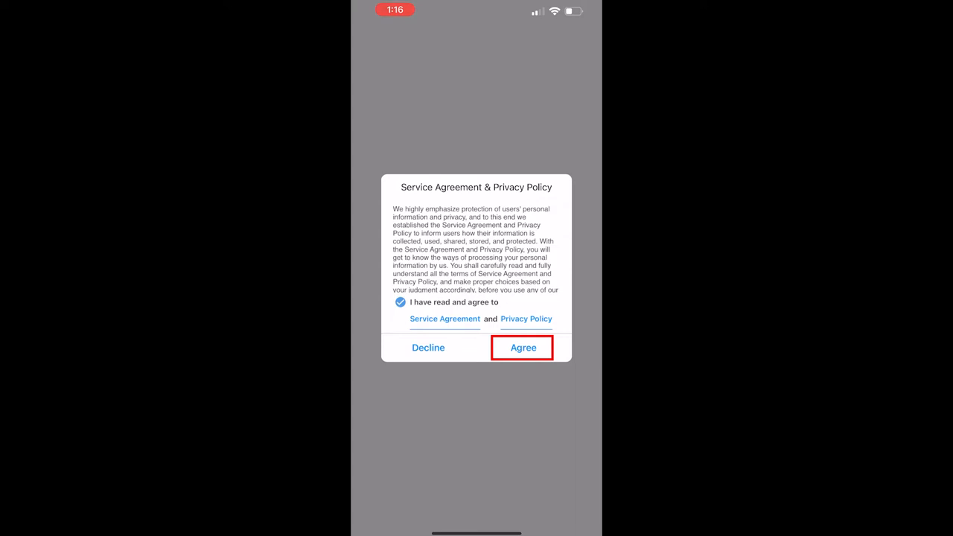
click(522, 348)
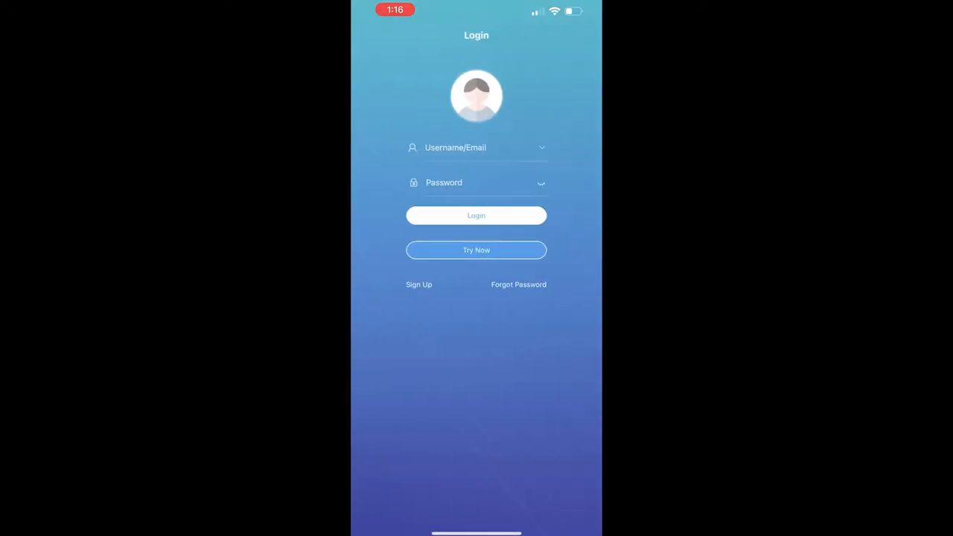
click(418, 285)
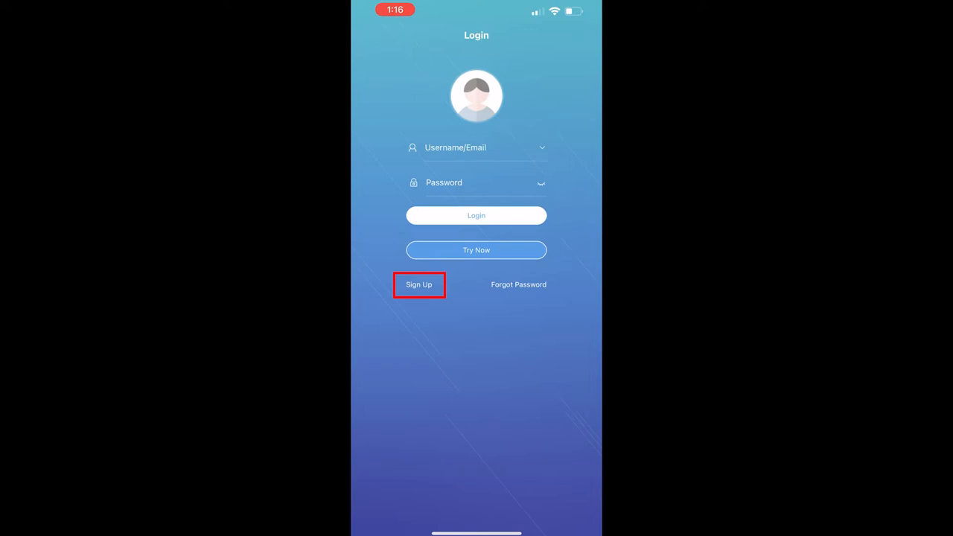
click(418, 285)
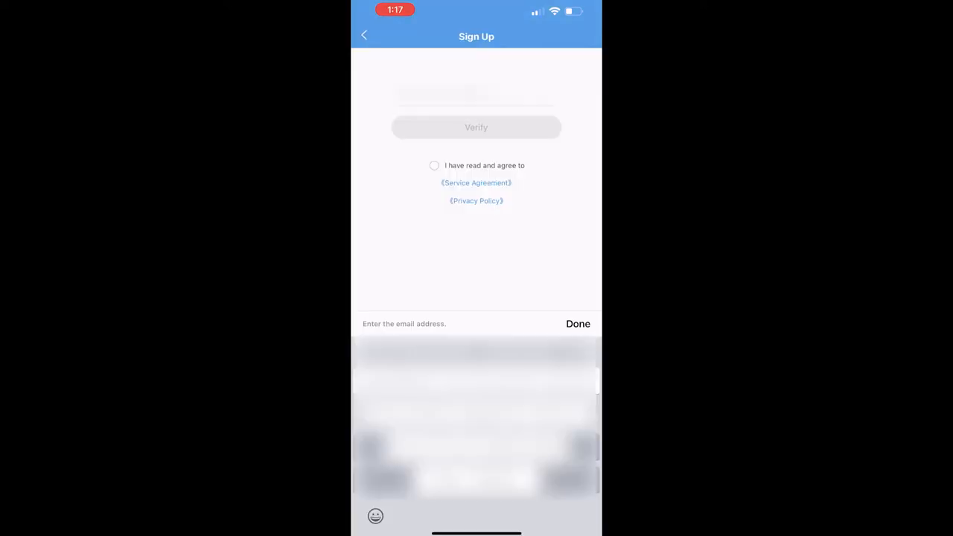
- Enter the email, agree to terms, request the verification code and read it in Mail
click(476, 92)
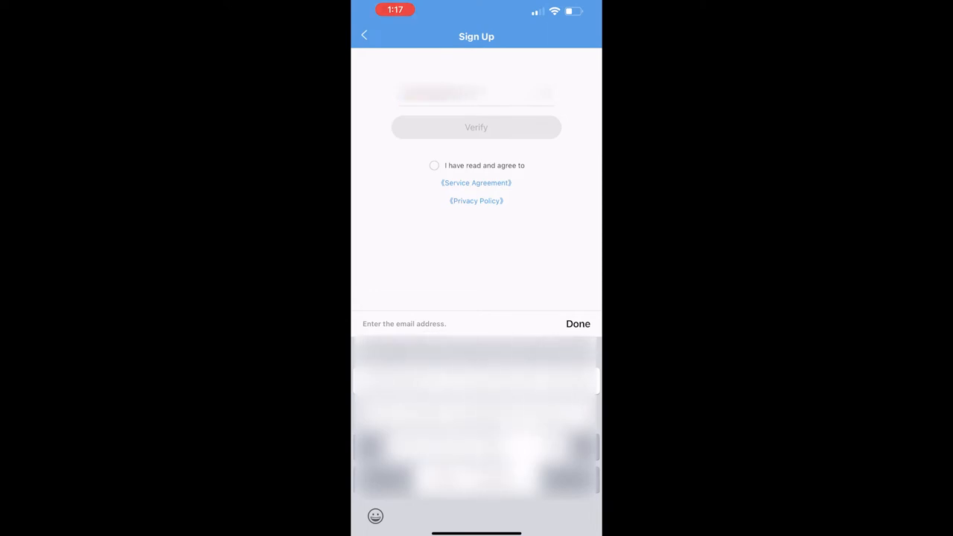
click(434, 165)
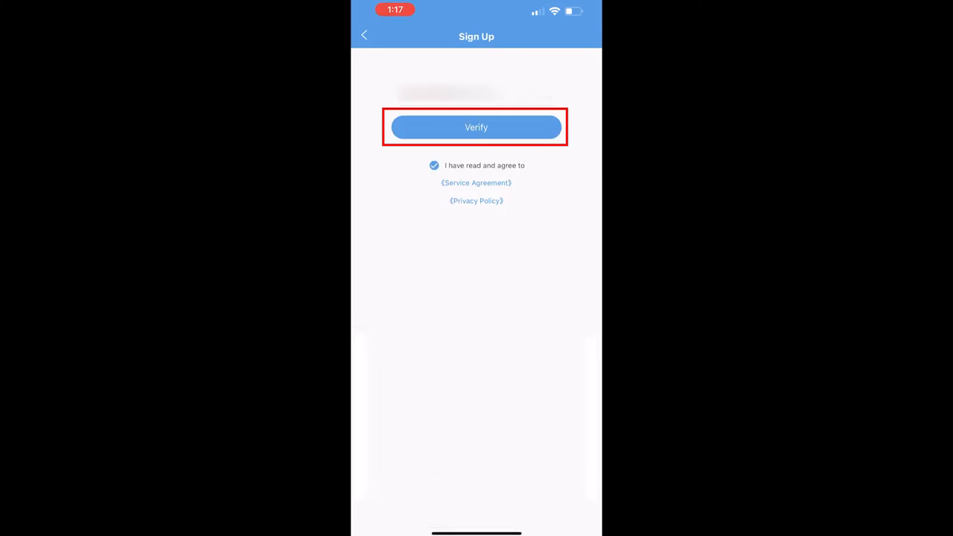
click(476, 126)
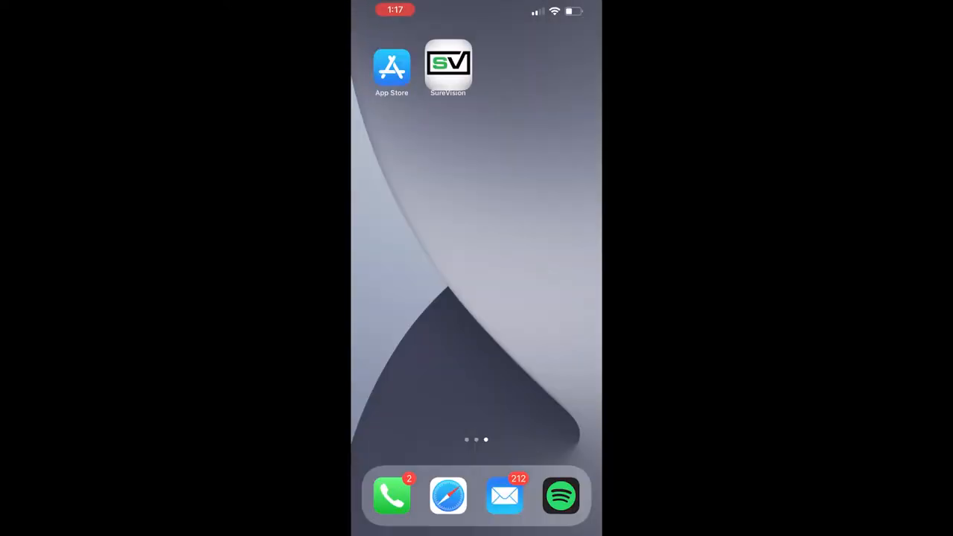
click(504, 495)
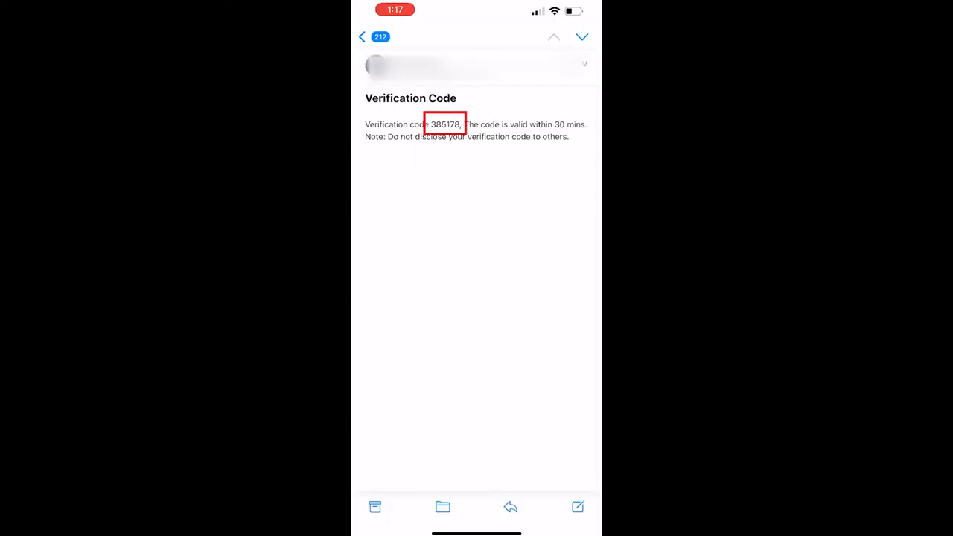
double_click(445, 124)
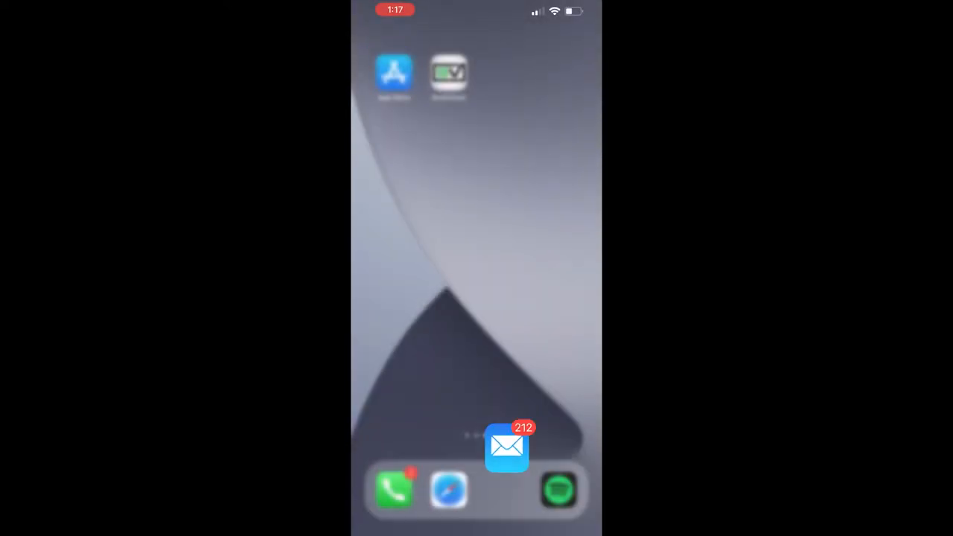
click(507, 447)
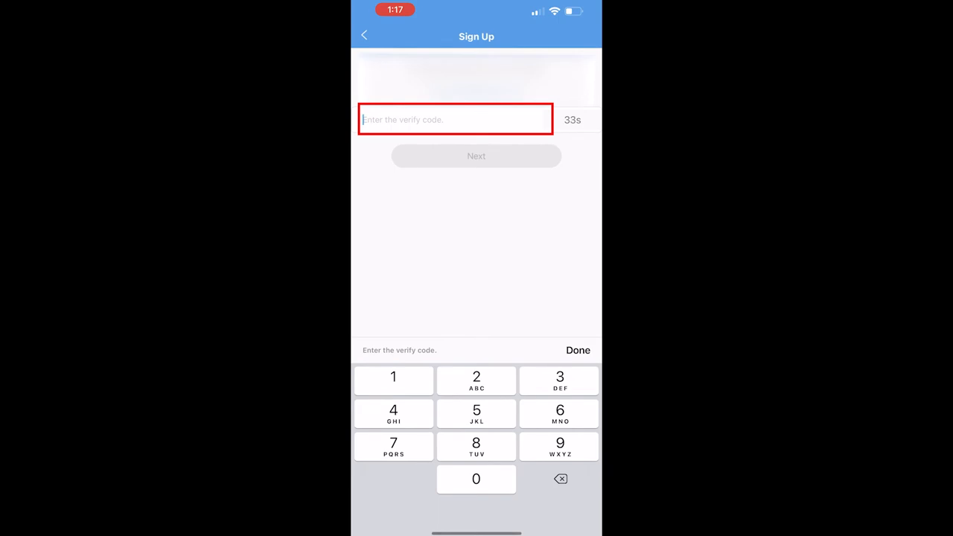
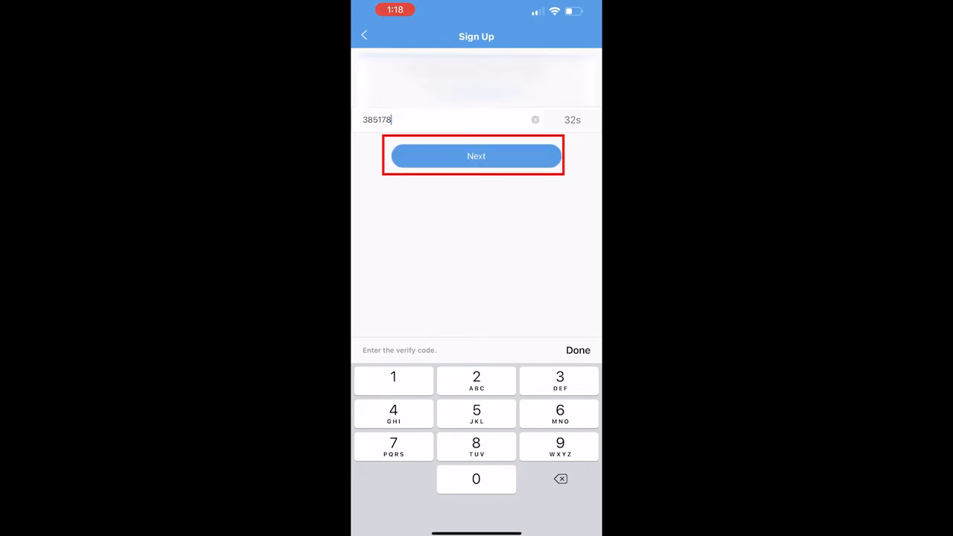
click(476, 156)
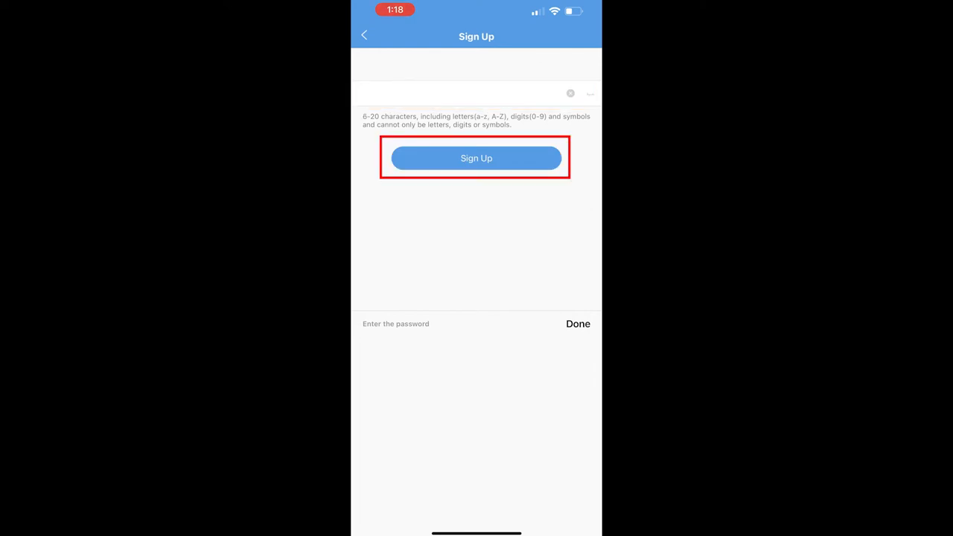
click(476, 158)
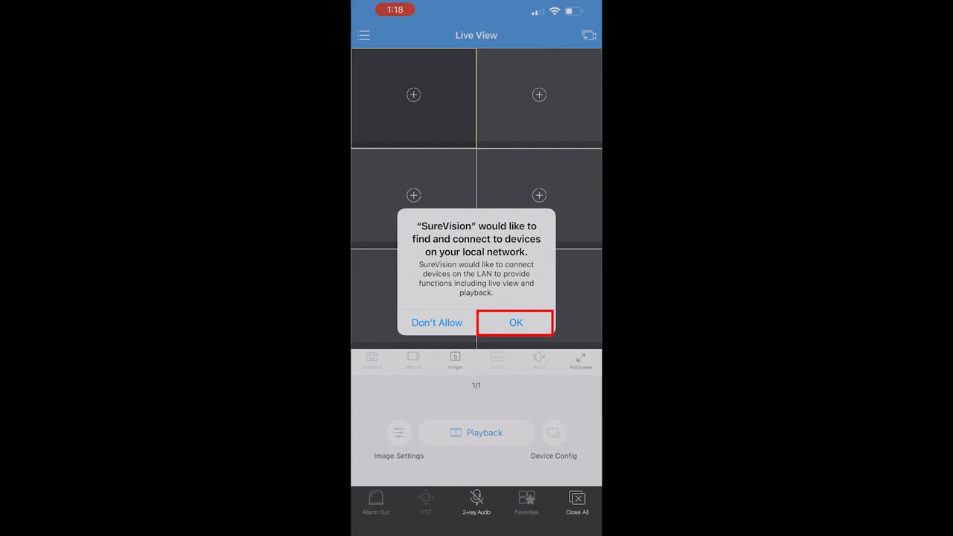
- Allow local network access and open the Devices list from the side menu
click(516, 322)
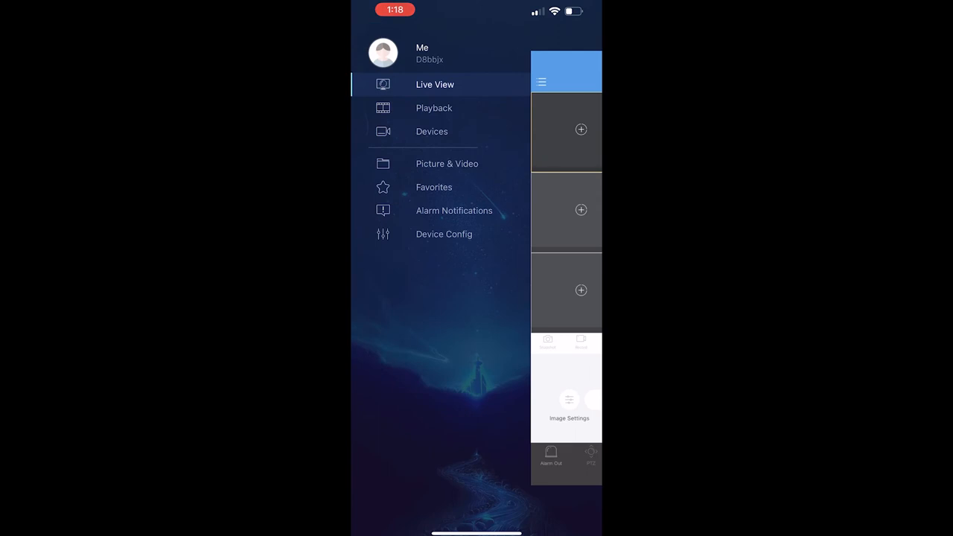
click(432, 132)
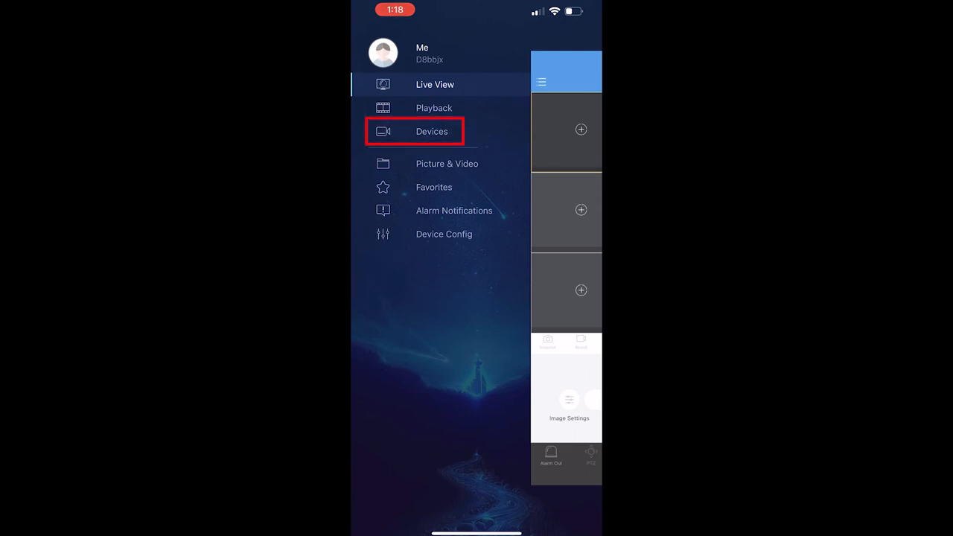
click(415, 131)
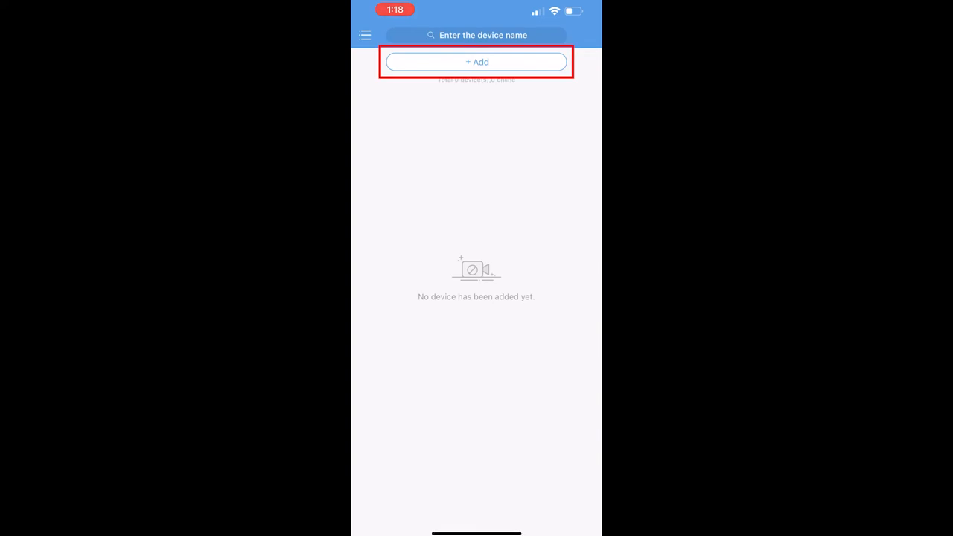
- Add the NVR as a new device by scanning its P2P QR code
click(476, 61)
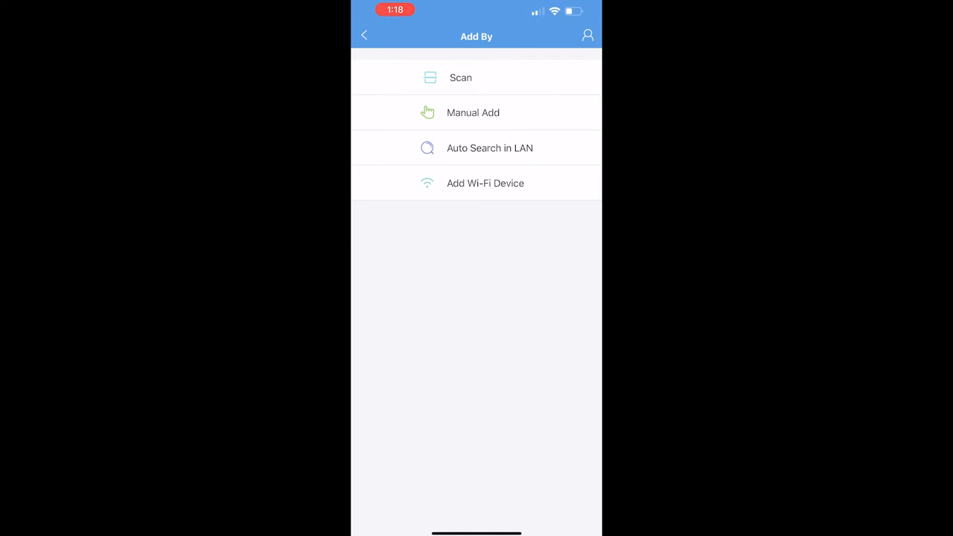
click(460, 78)
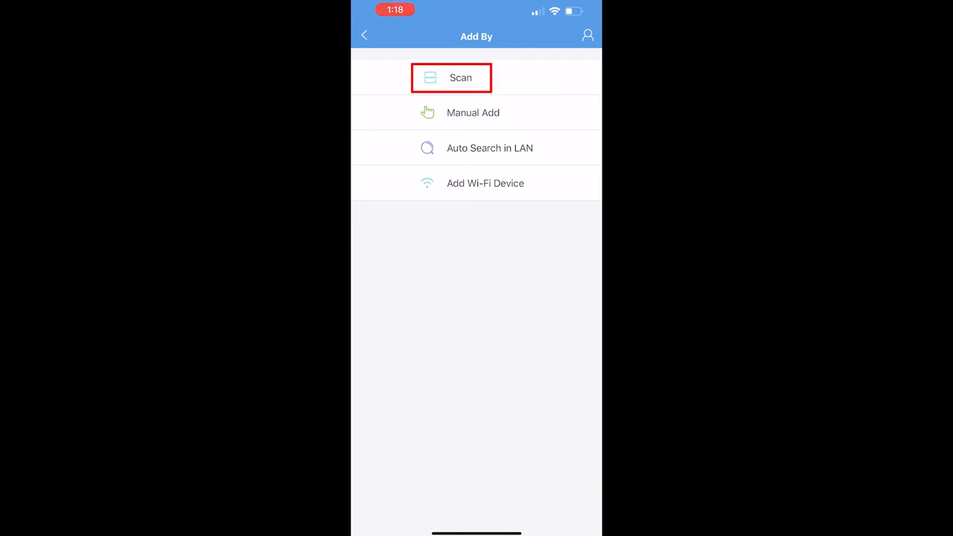
click(460, 77)
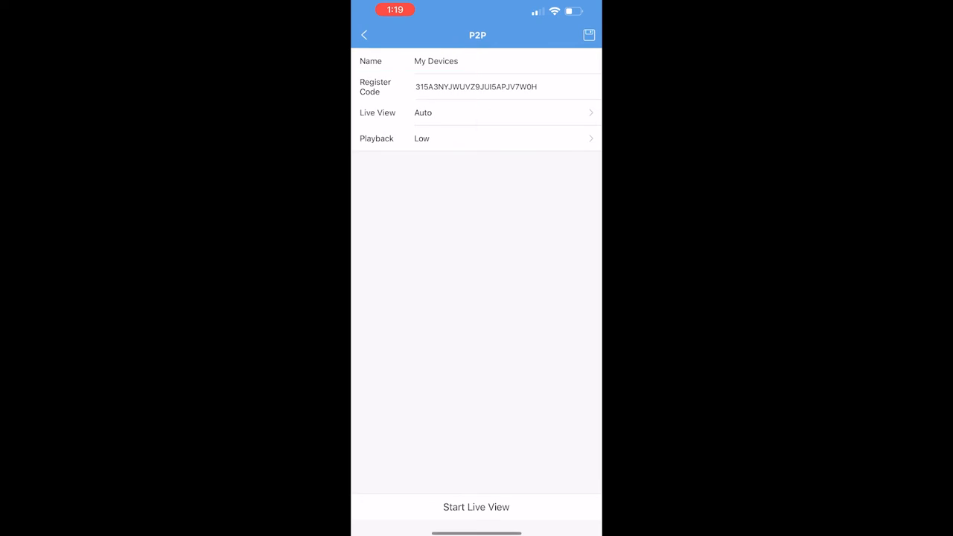
- Start Live View for the newly added NVR from its P2P device page
click(475, 507)
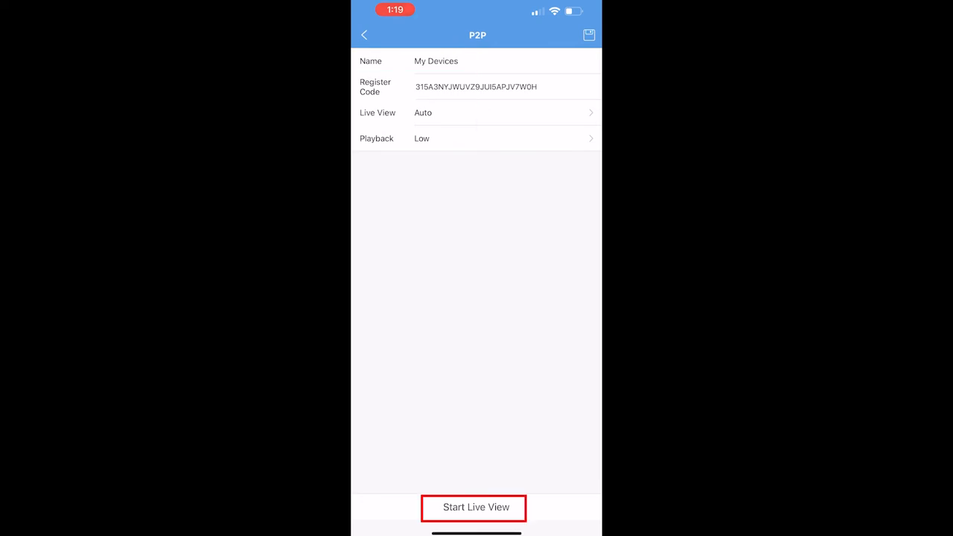
click(474, 507)
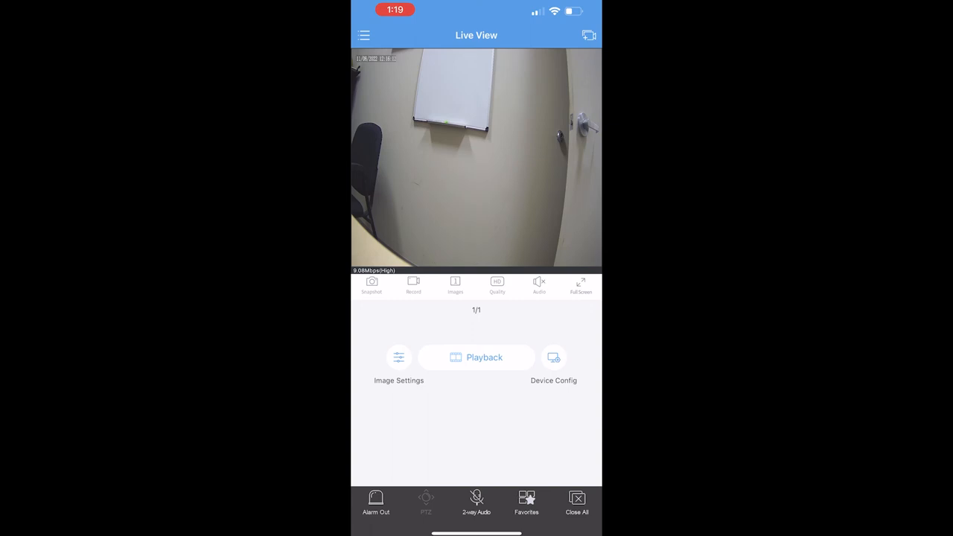
- Switch Live View to a 4-pane grid, then 16 panes, and open the side menu
click(455, 286)
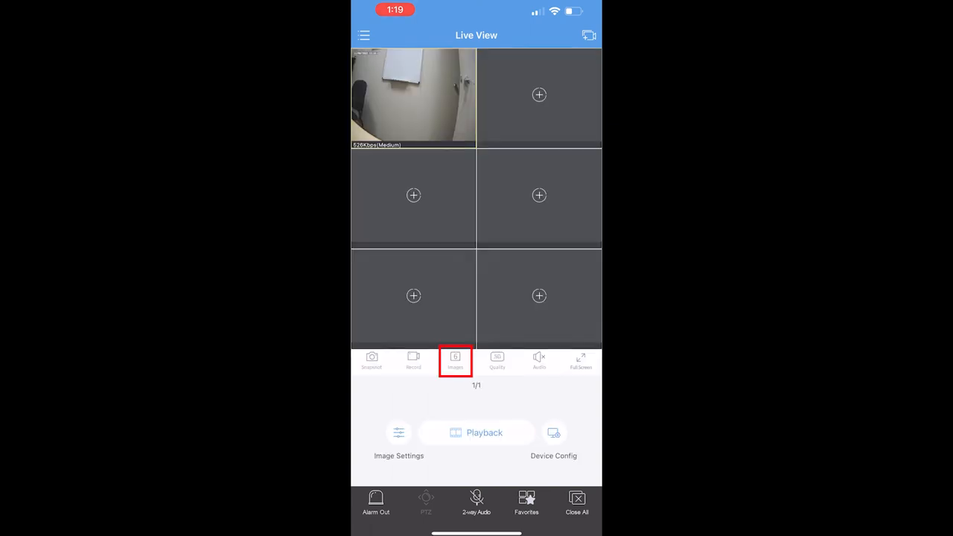
click(455, 361)
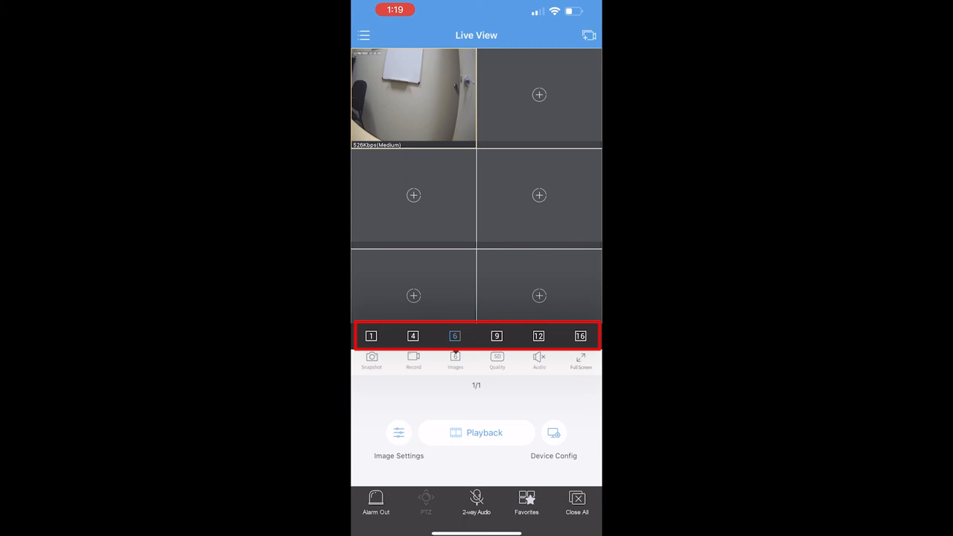
click(414, 336)
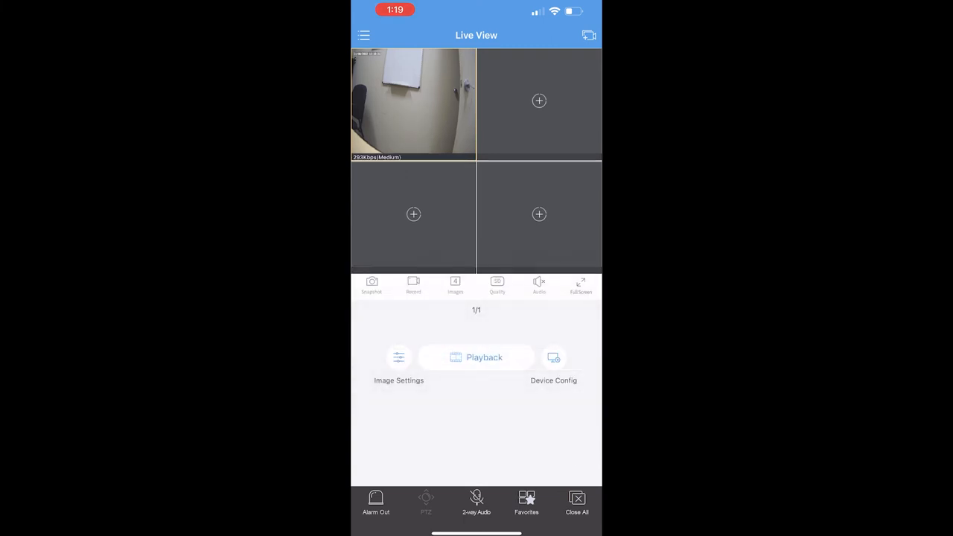
click(455, 286)
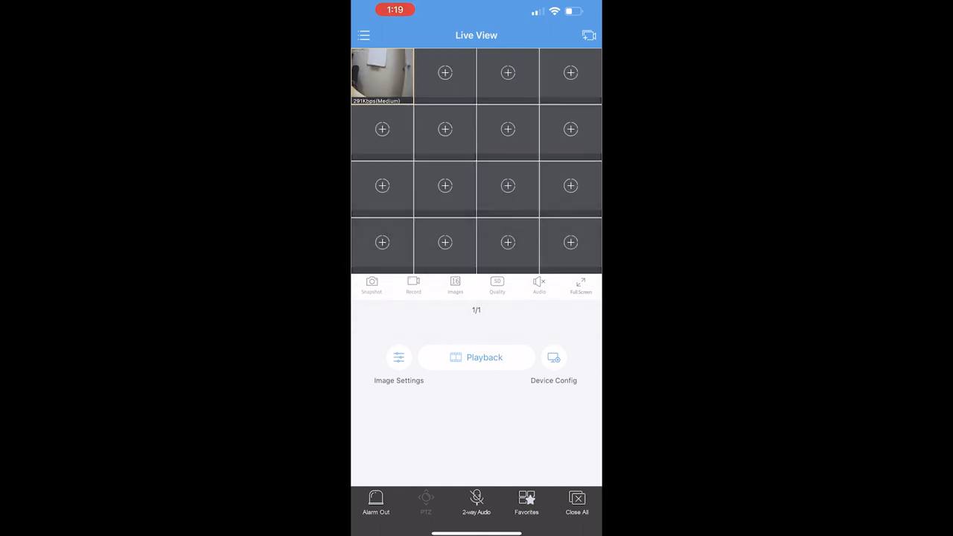
click(364, 35)
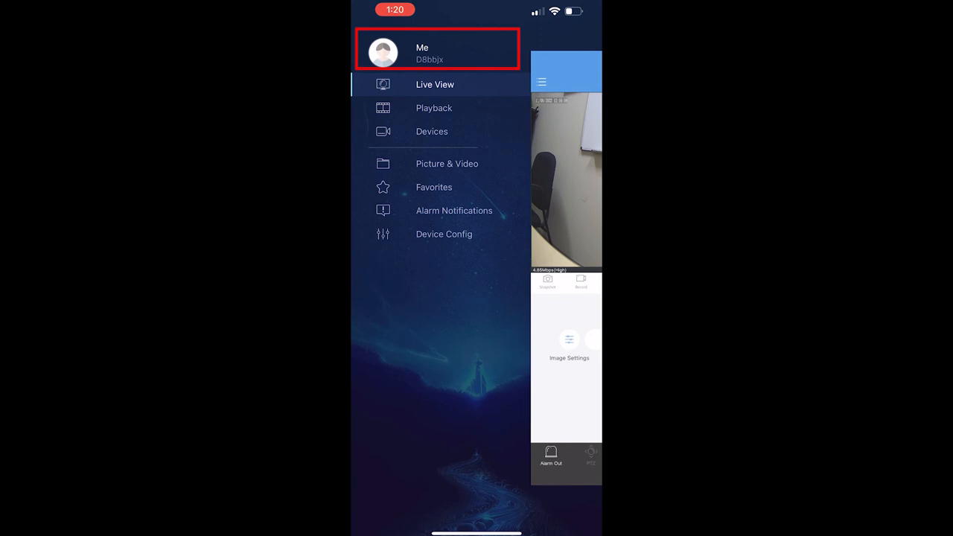
- Change the username on the Me page to 'CCTVSecurityPros', save, and reopen the menu
click(437, 52)
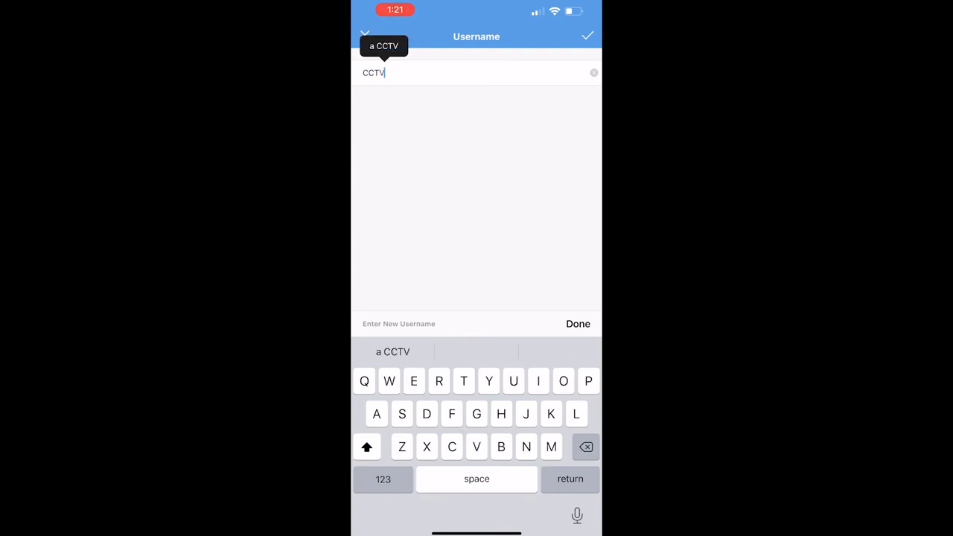
text(Security)
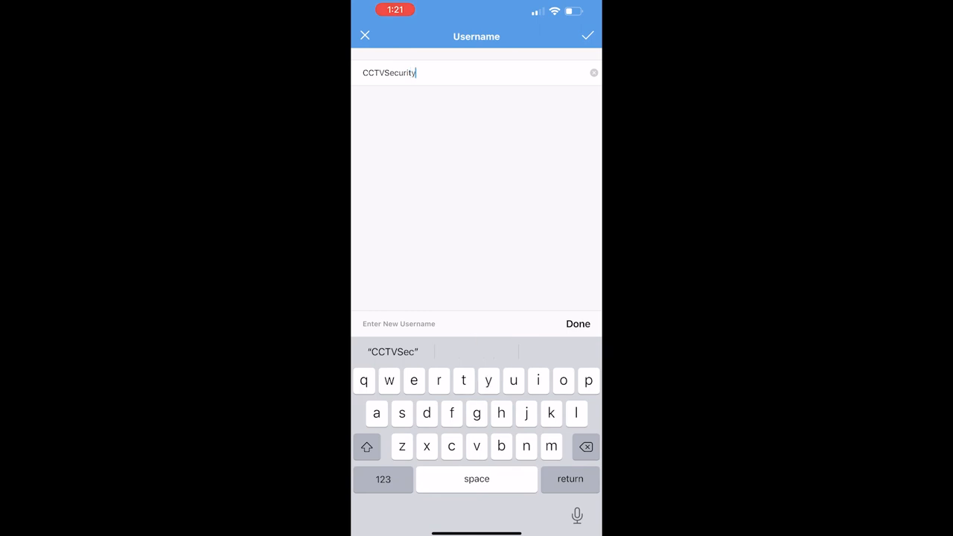
text(Pros)
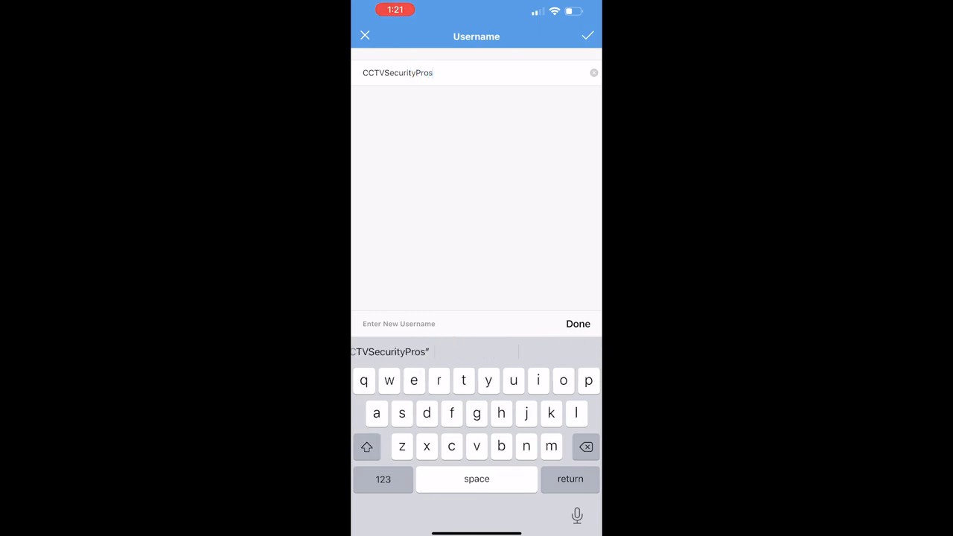
click(587, 36)
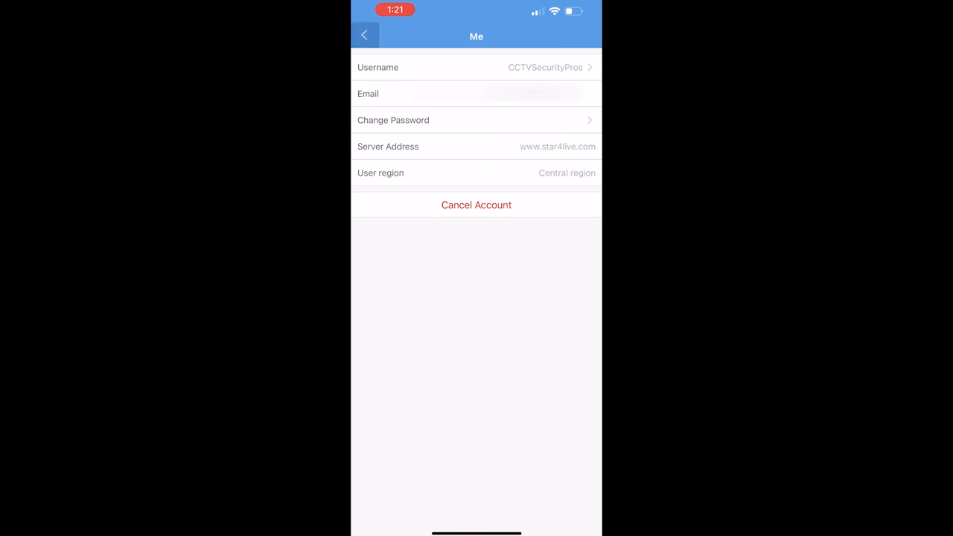
click(364, 35)
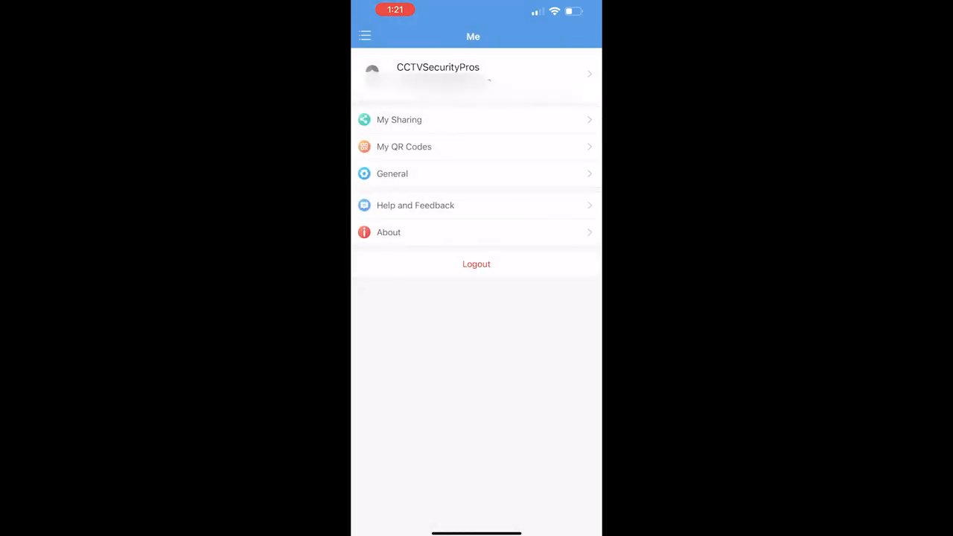
click(365, 36)
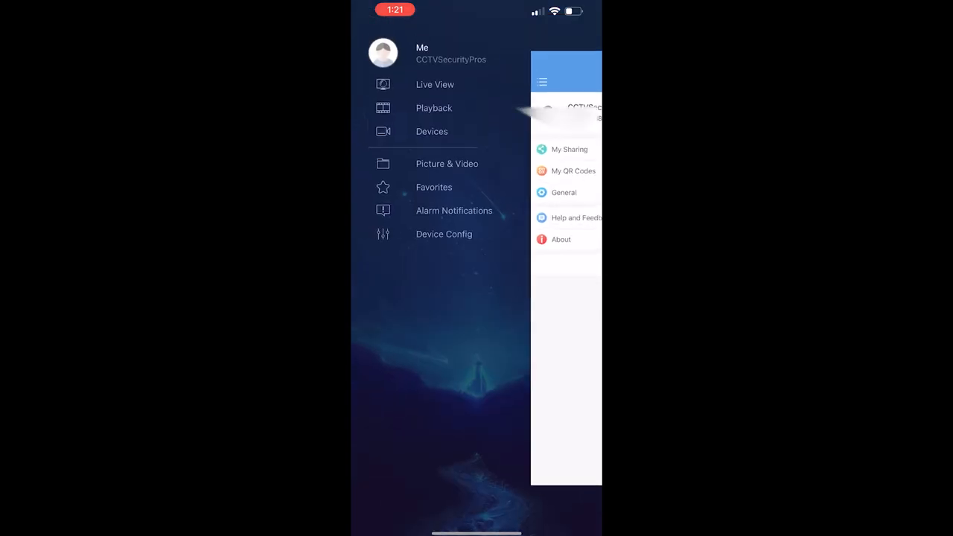